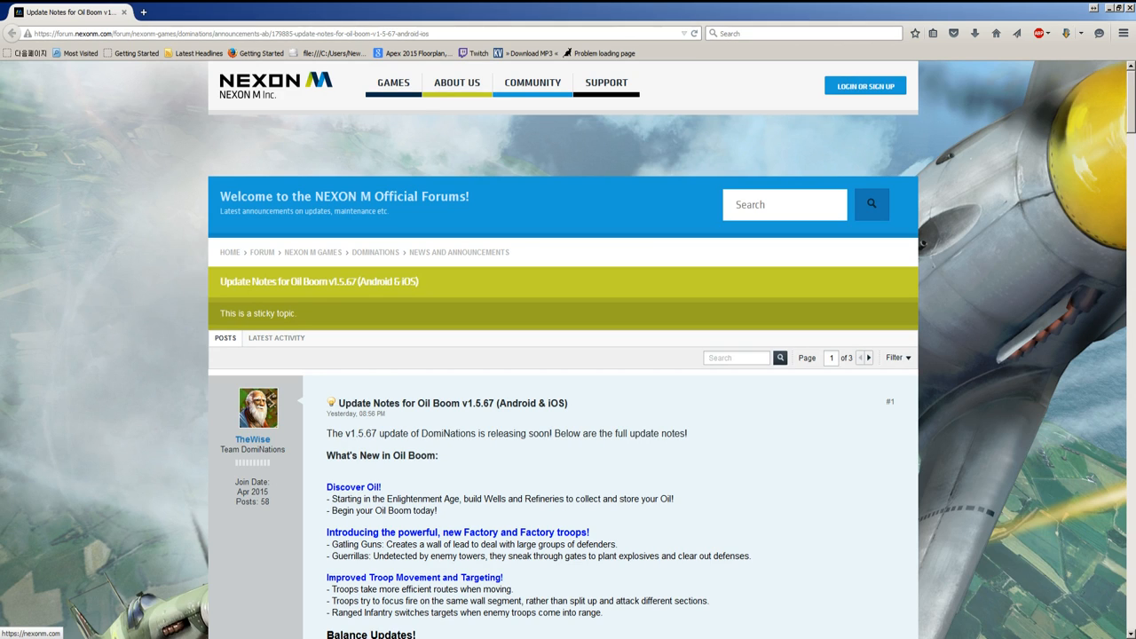
mouse_move(252, 439)
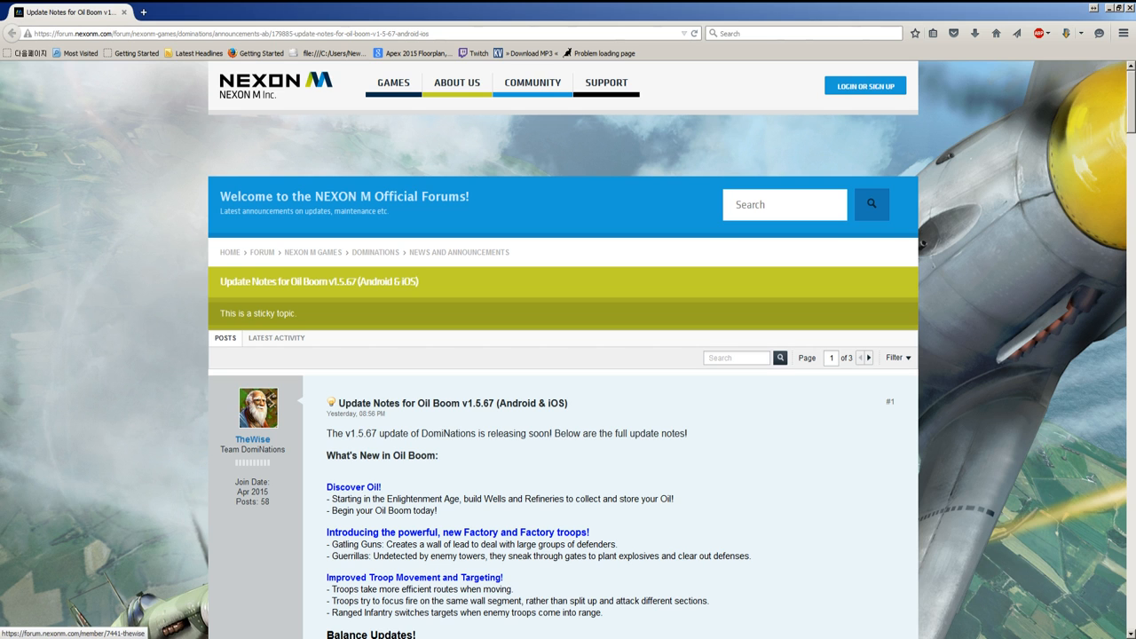
Step: Highlight 'Refineries' in Discover Oil, then 'a wall' in the Gatling Guns note
scroll("down", 3)
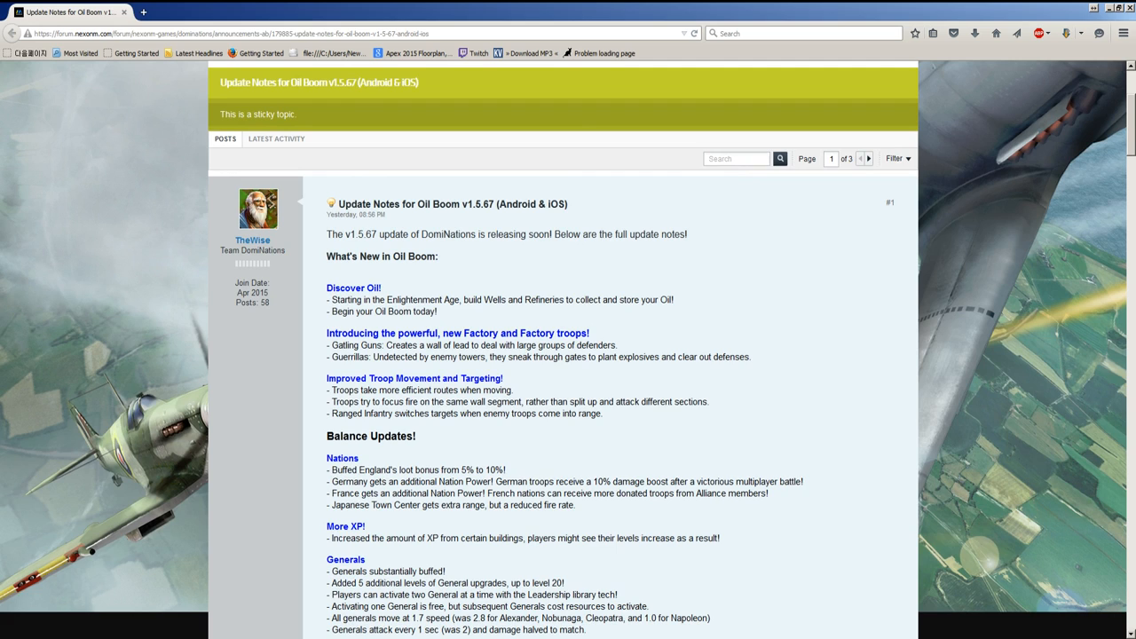
double_click(353, 287)
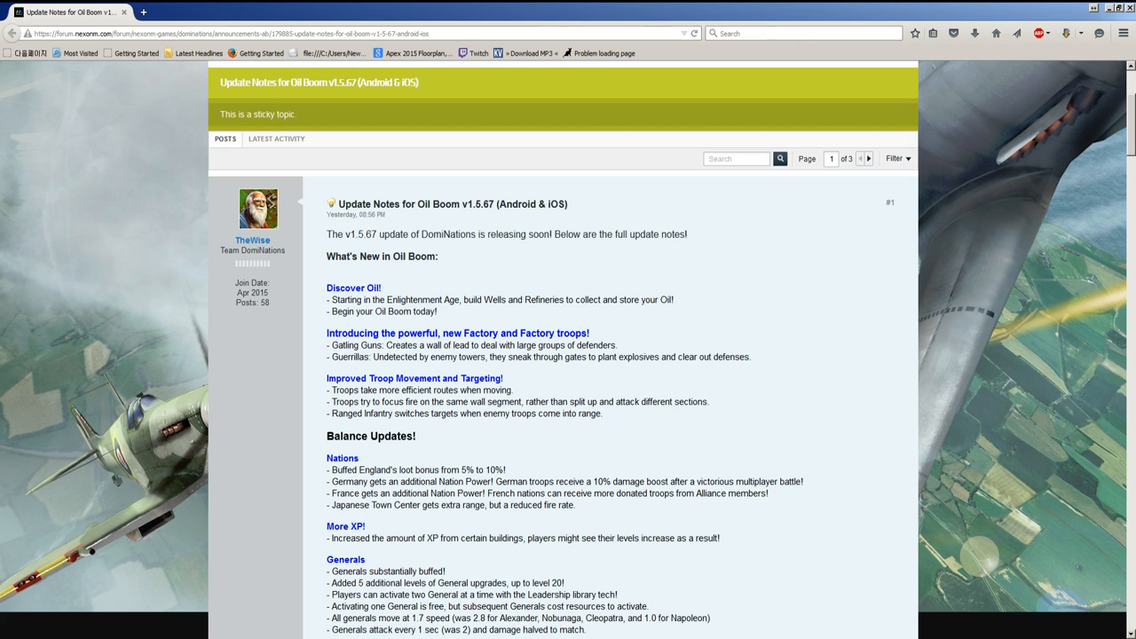
double_click(538, 299)
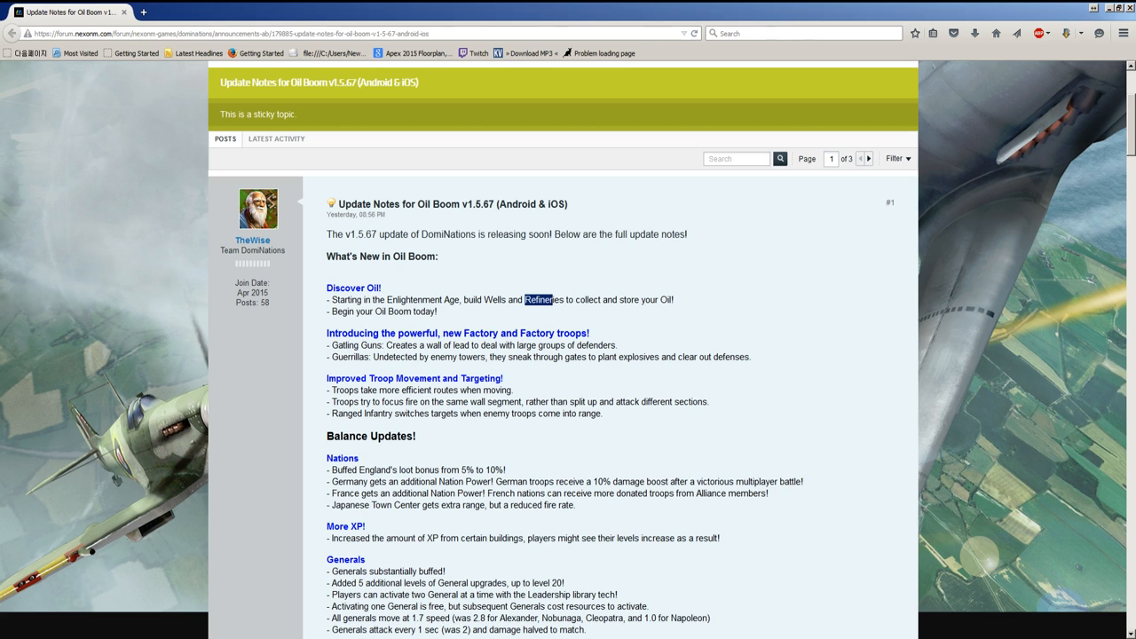
double_click(351, 345)
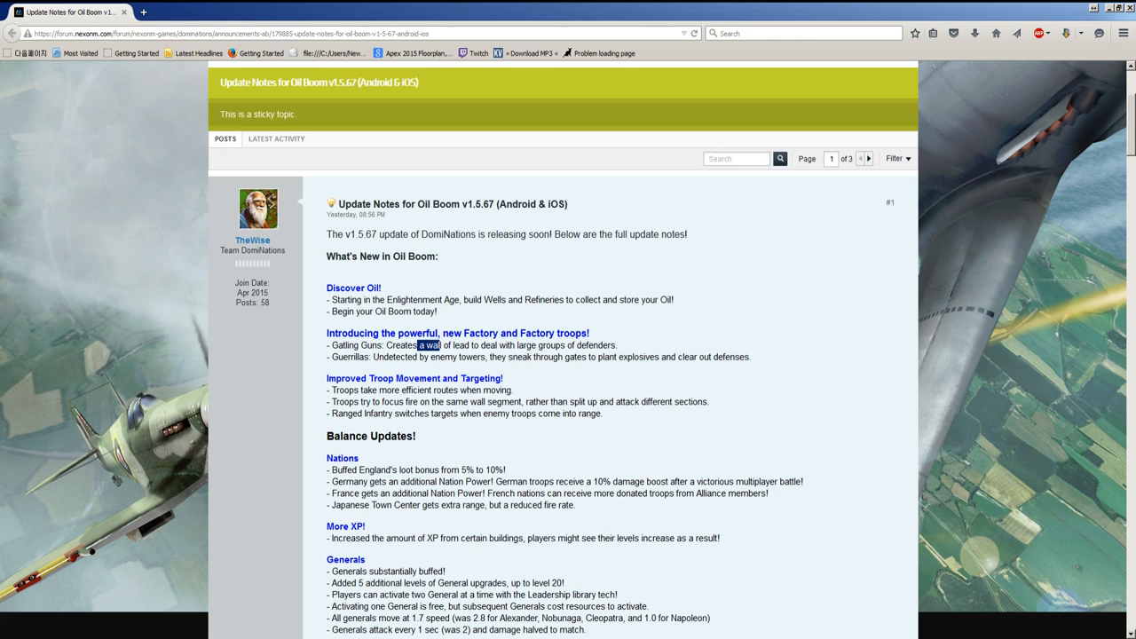
Step: Deselect the highlighted 'a wall' phrase in the Gatling Guns line
double_click(349, 357)
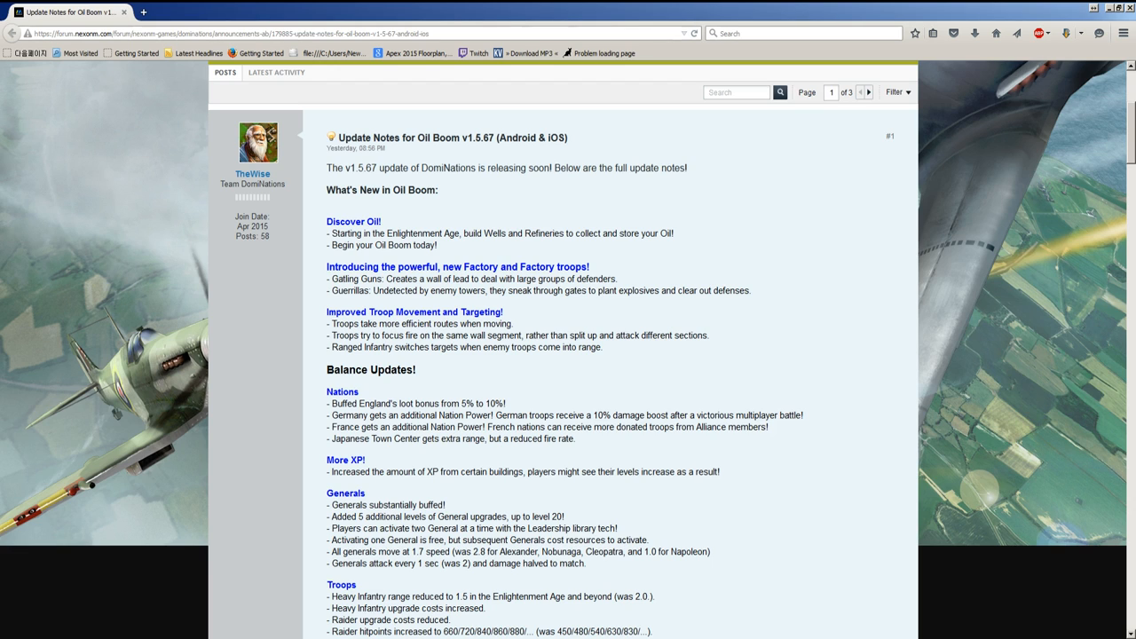
double_click(347, 335)
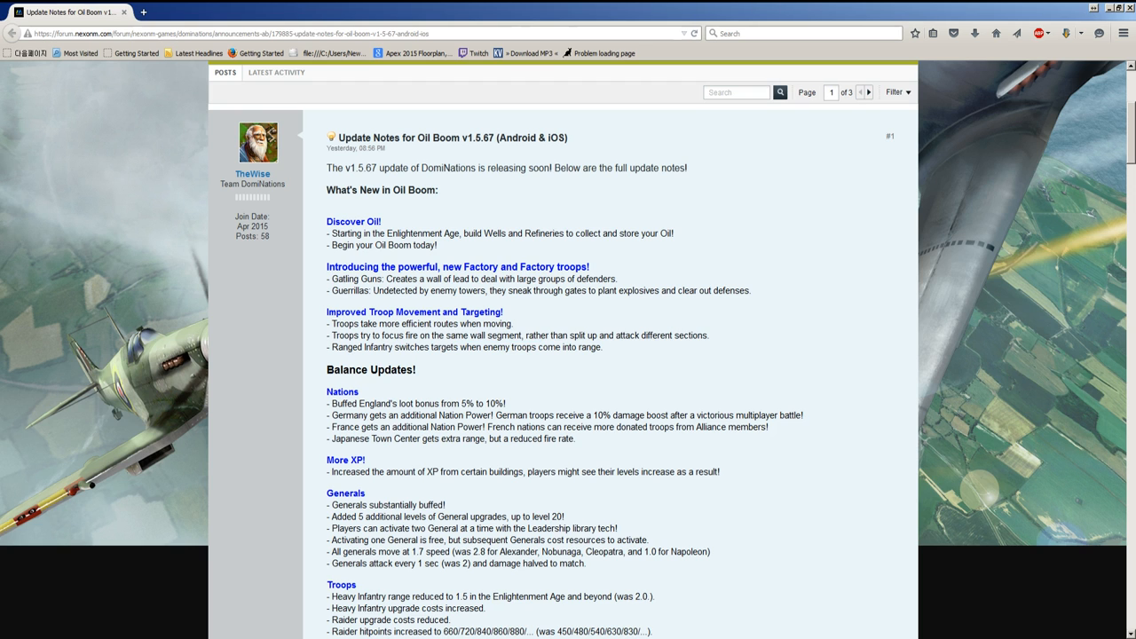
Step: Select 'troops receive a 10% damage' in the Germany line of the Nations notes
scroll("down", 3)
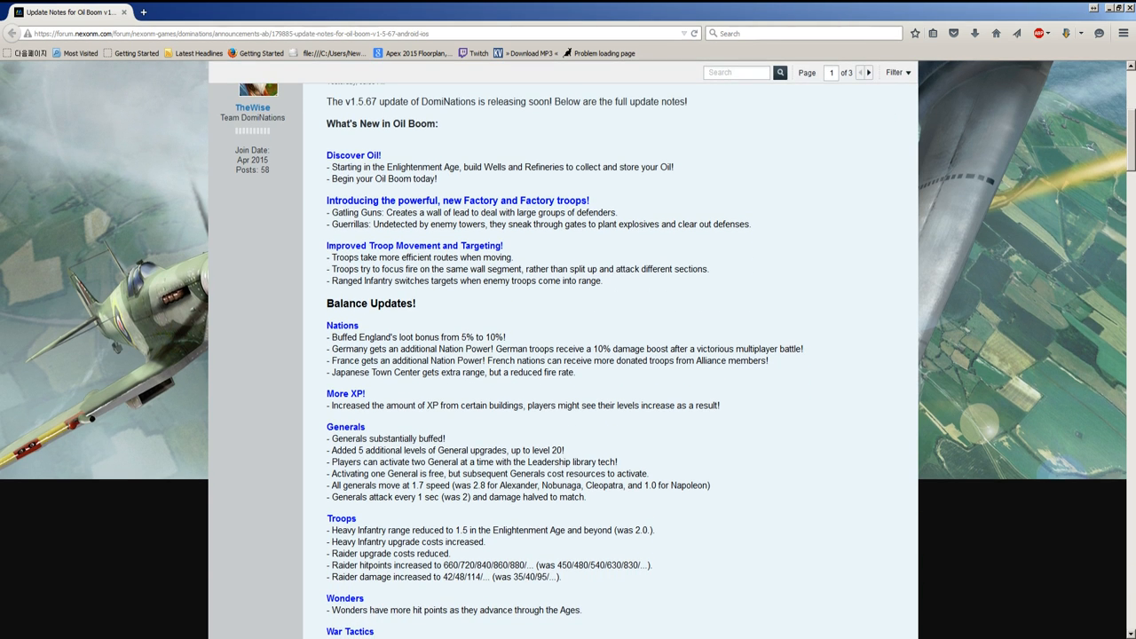
left_click_drag(391, 337, 507, 336)
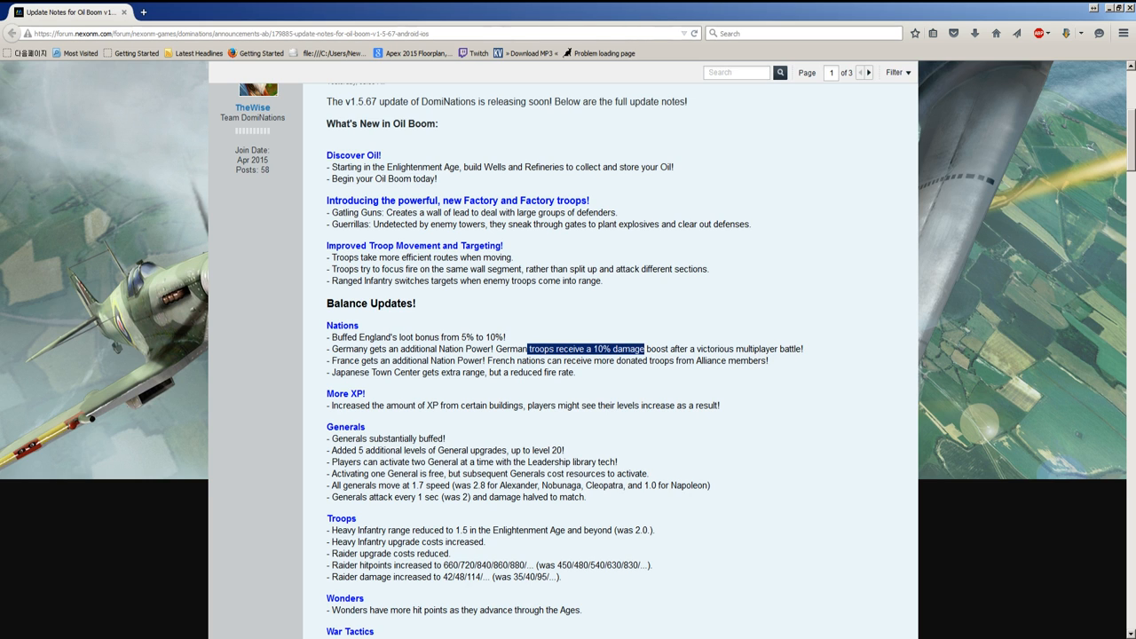
Step: Deselect the German damage-boost phrase and scroll down to the Blessings section
scroll("down", 3)
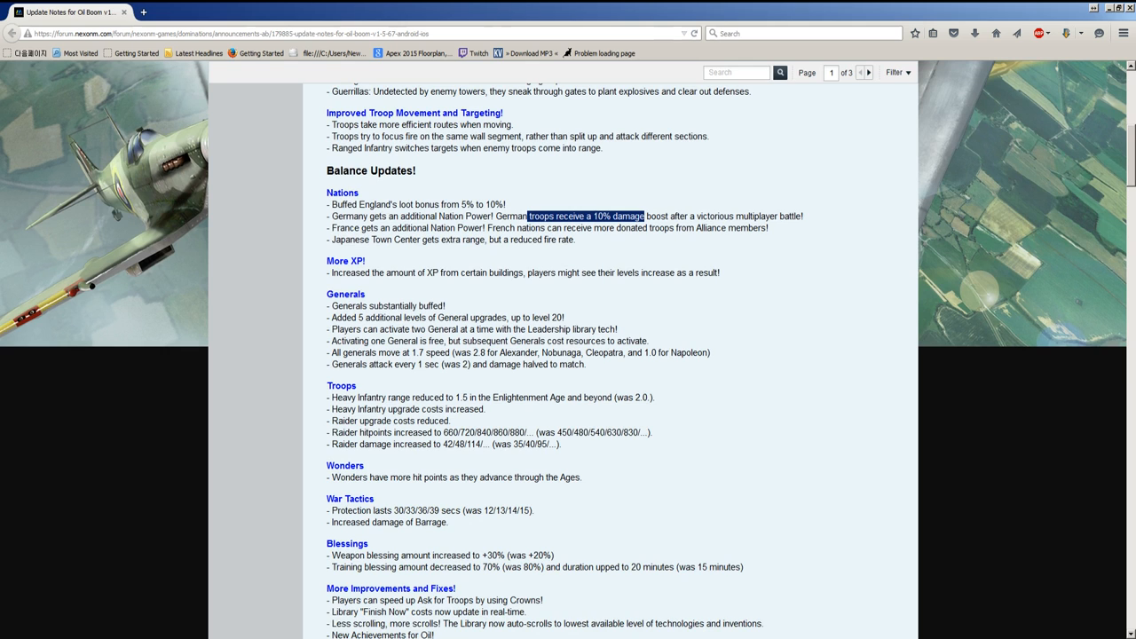
scroll("up", 3)
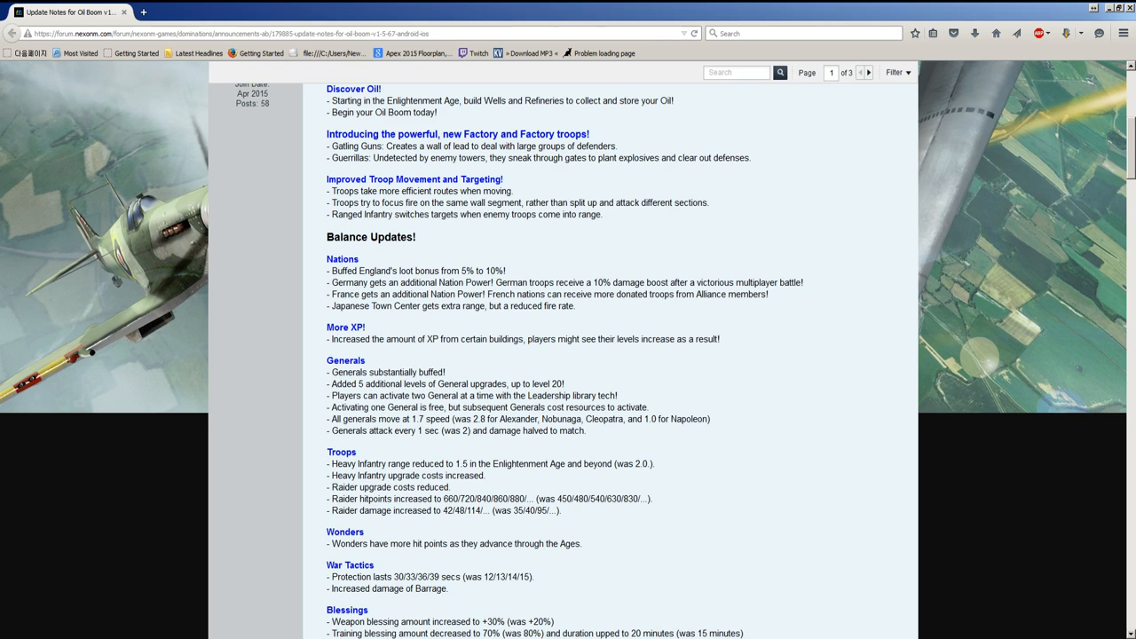
left_click_drag(417, 306, 477, 306)
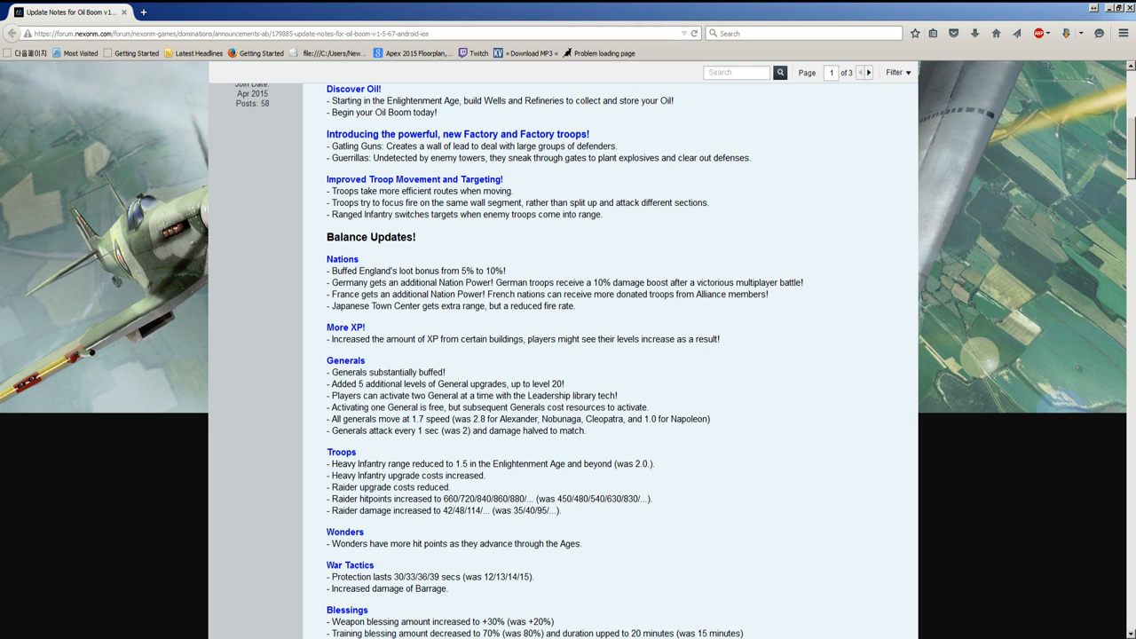
left_click_drag(386, 339, 503, 339)
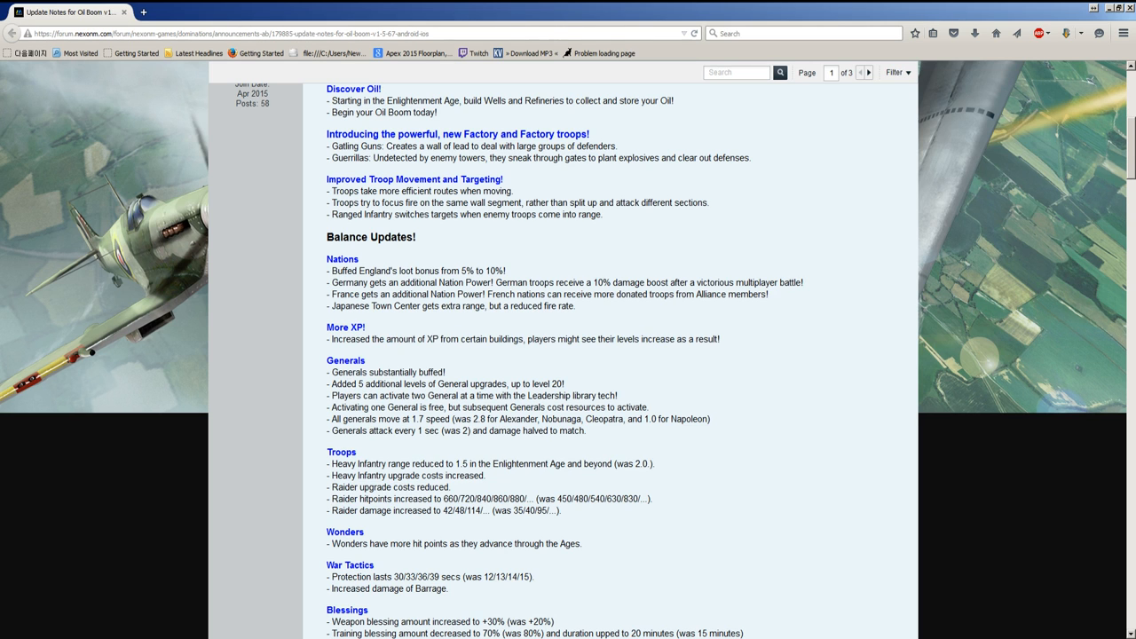
scroll("down", 3)
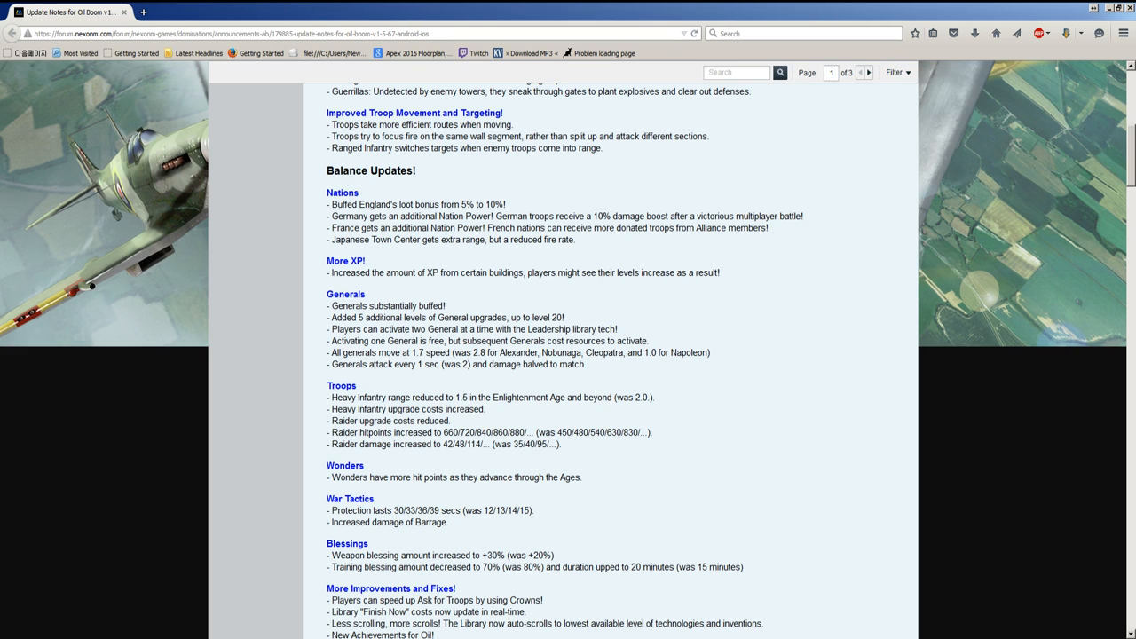
double_click(435, 317)
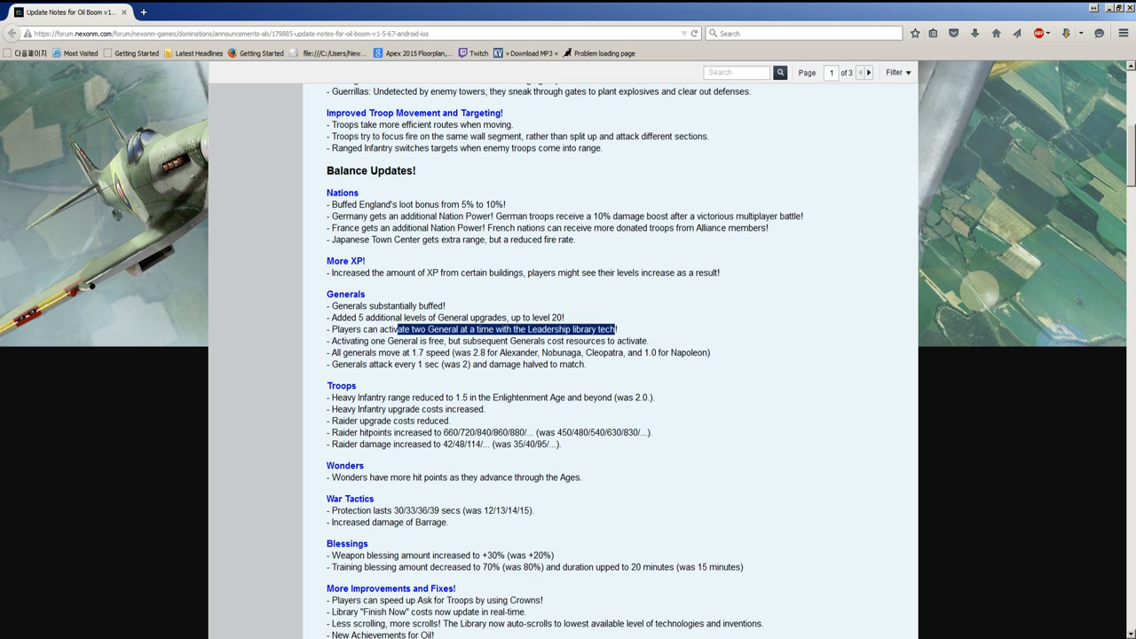
scroll("down", 3)
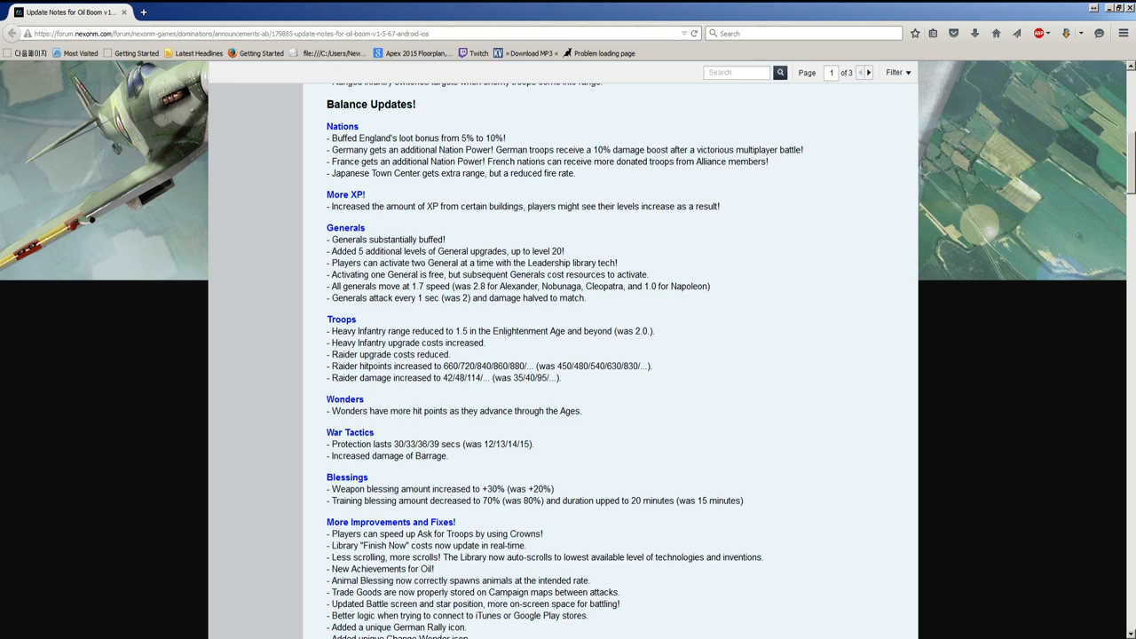
left_click_drag(367, 285, 460, 286)
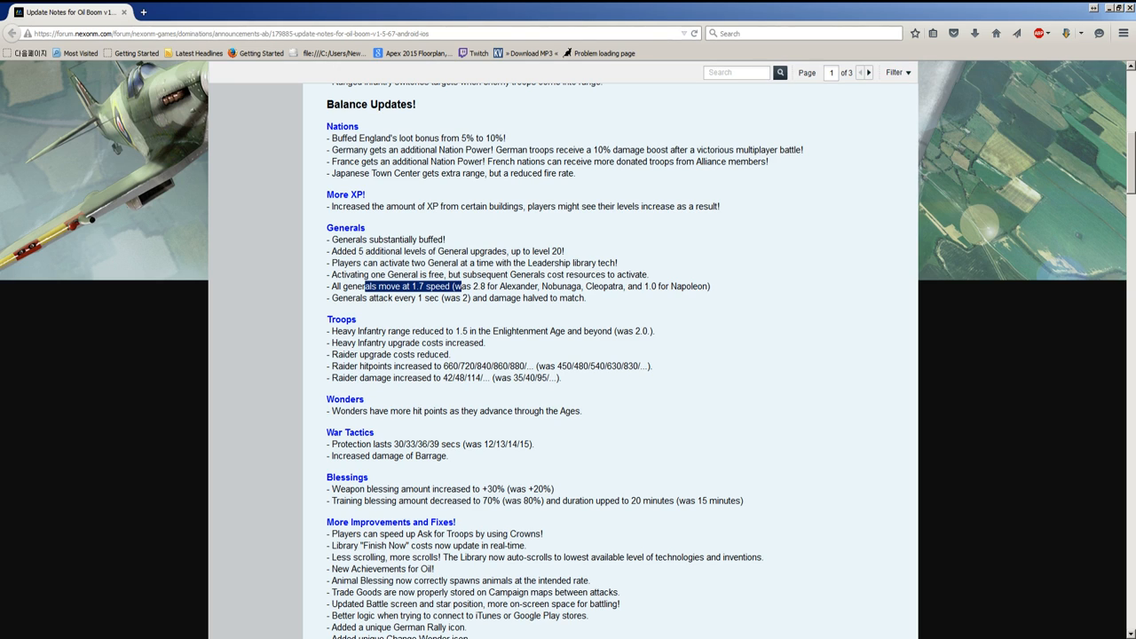
left_click_drag(366, 286, 585, 297)
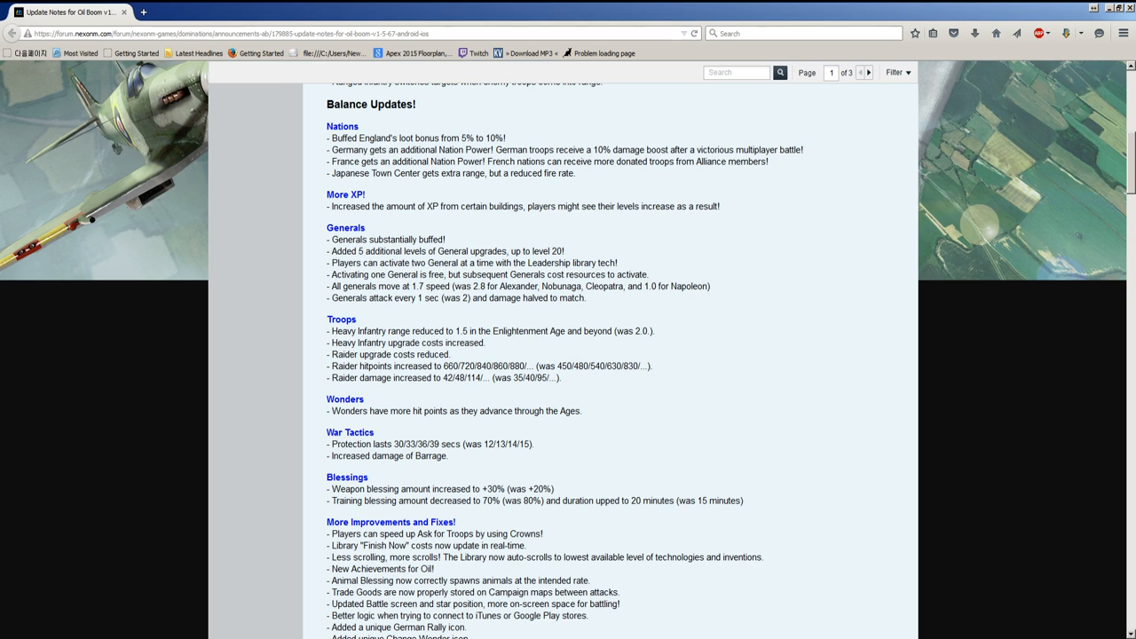
Step: Briefly mark the Heavy Infantry range and Raider upgrade cost lines, then scroll to Generals
double_click(342, 331)
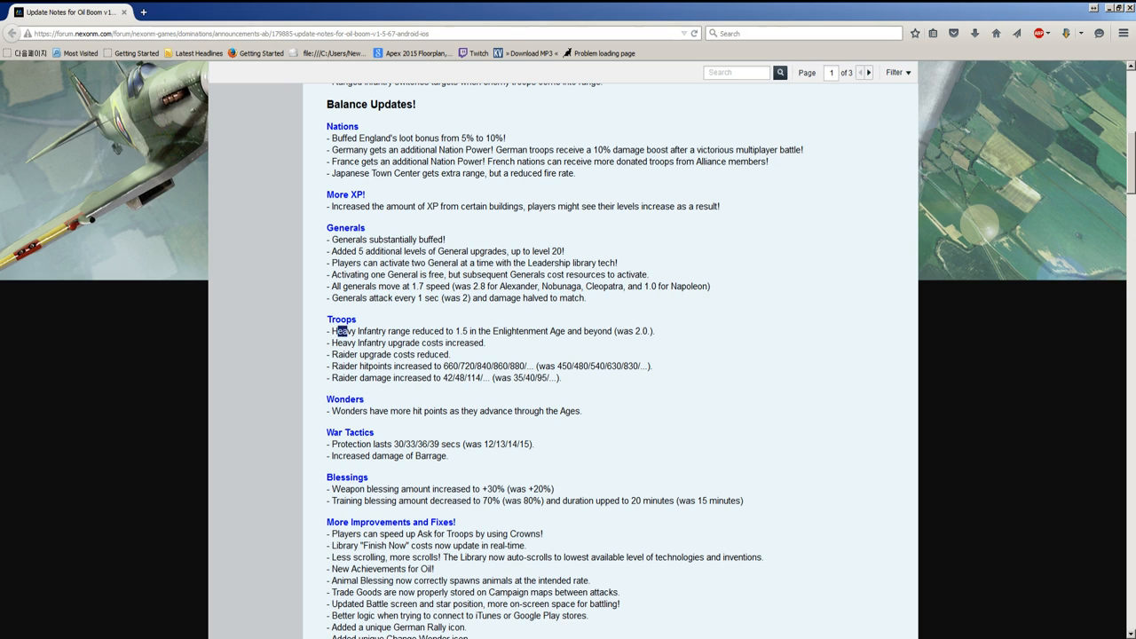
double_click(353, 330)
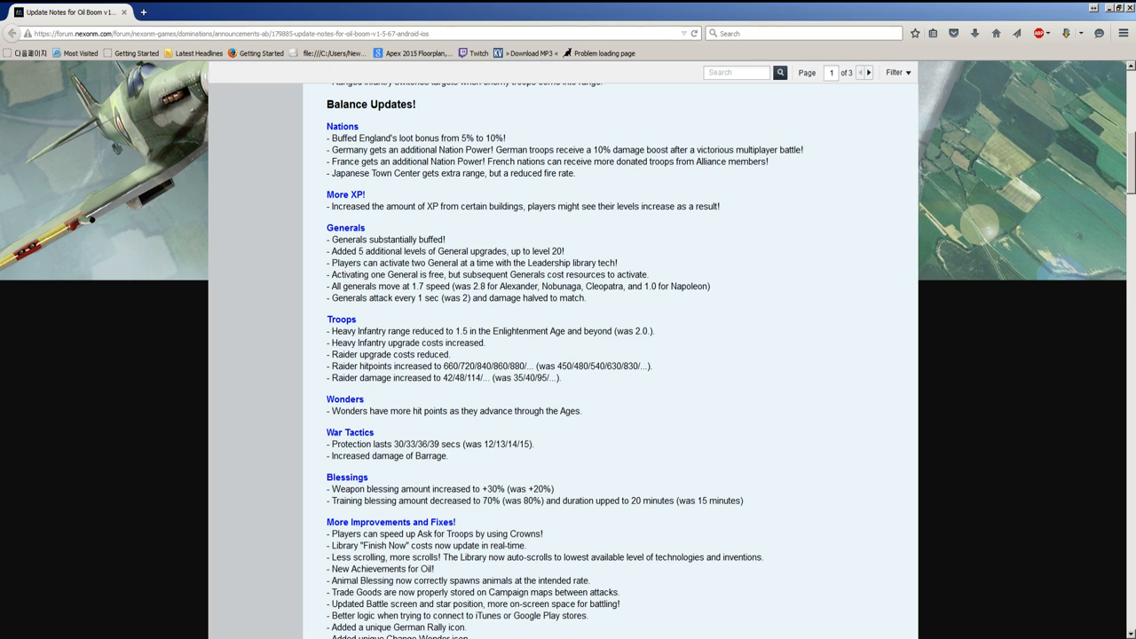
double_click(388, 354)
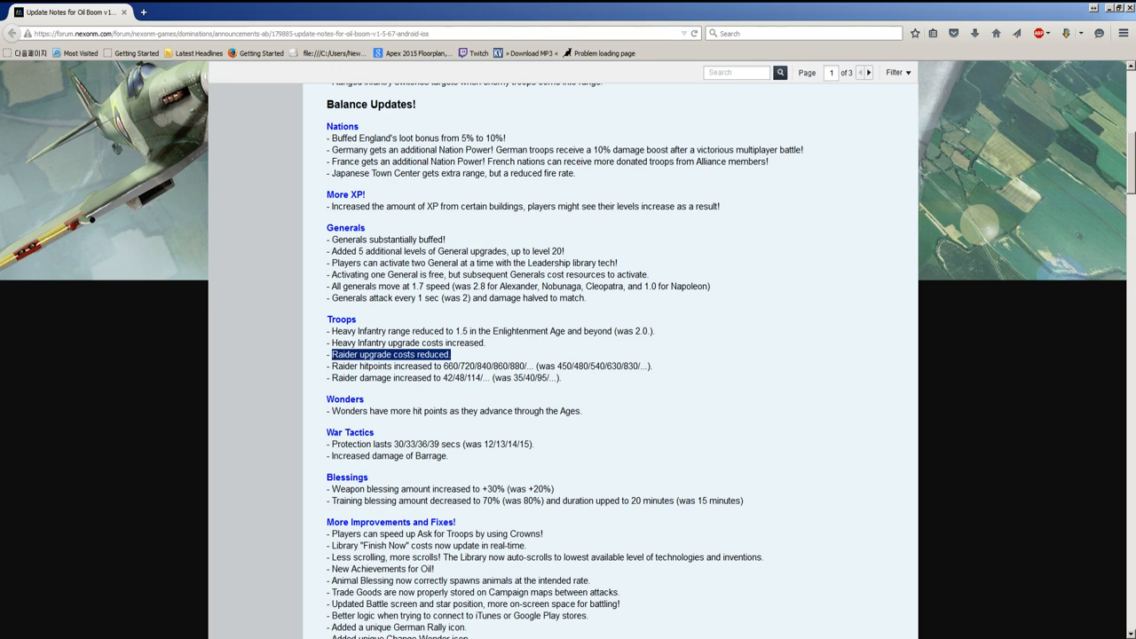
left_click_drag(332, 354, 435, 377)
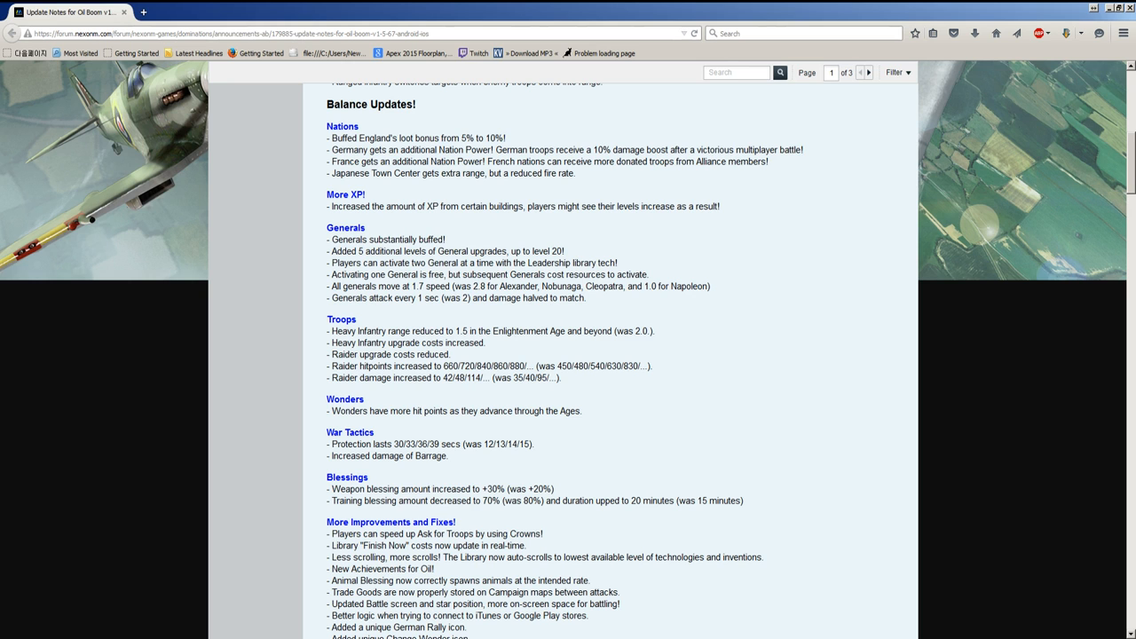
scroll("down", 3)
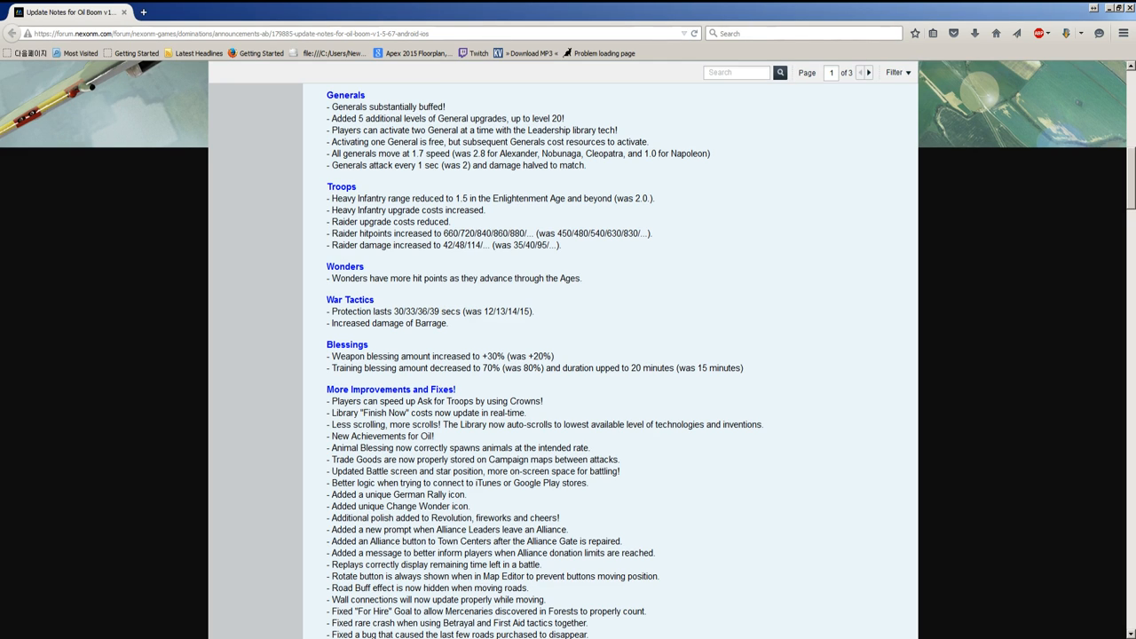
Step: Mark '(was +20%)' in Blessings, drag over nearby lines, and scroll to 'Last edited'
double_click(365, 356)
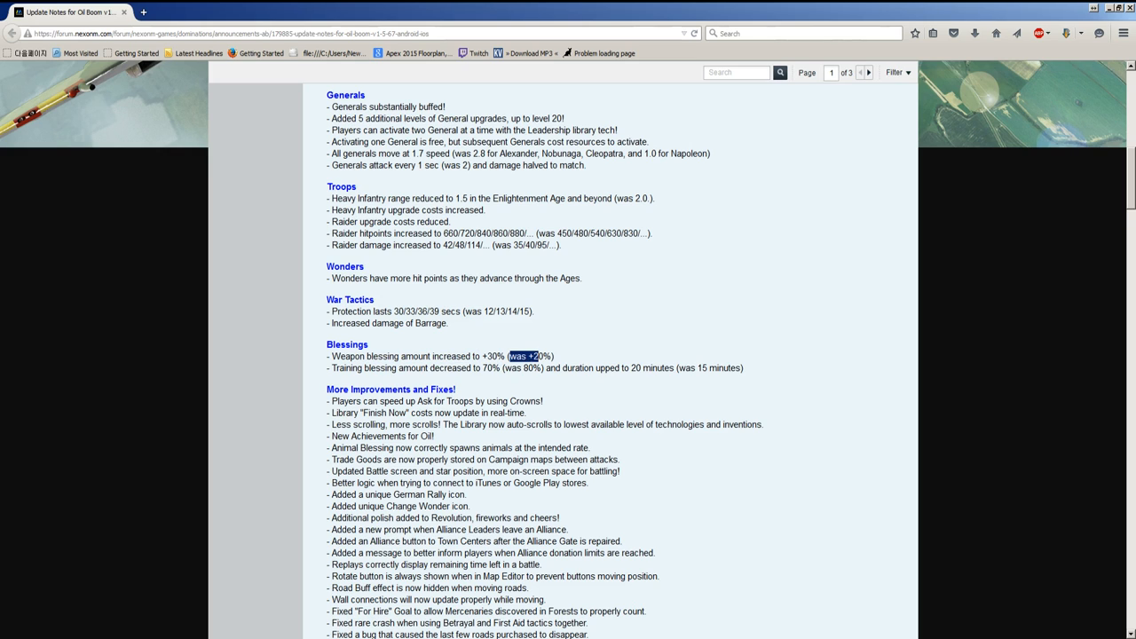
left_click_drag(510, 356, 466, 356)
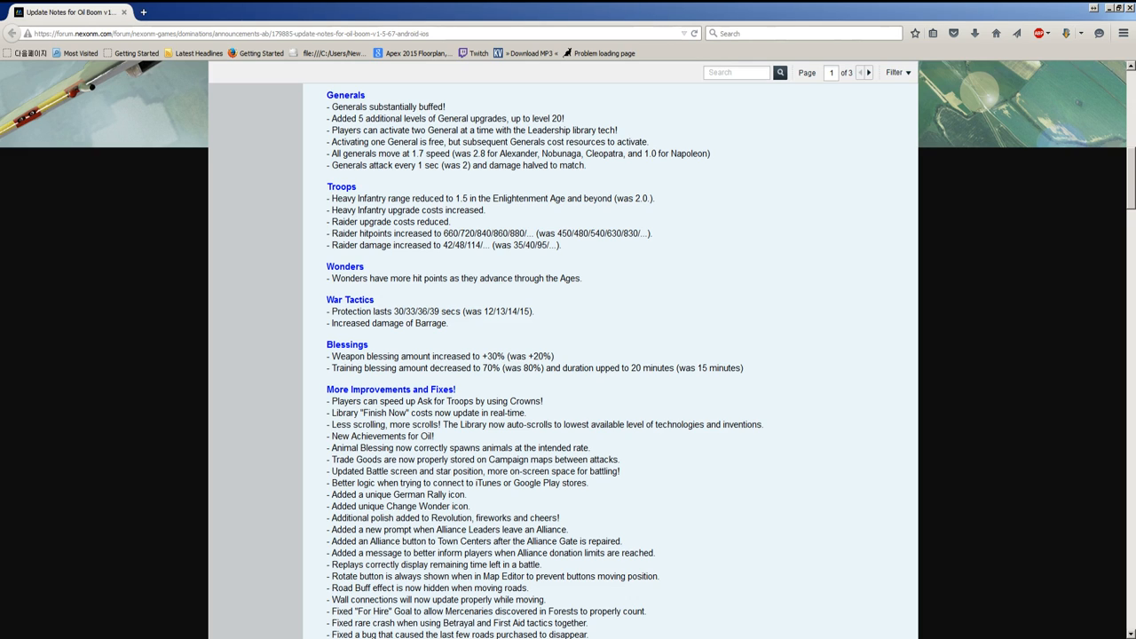
left_click_drag(402, 367, 743, 368)
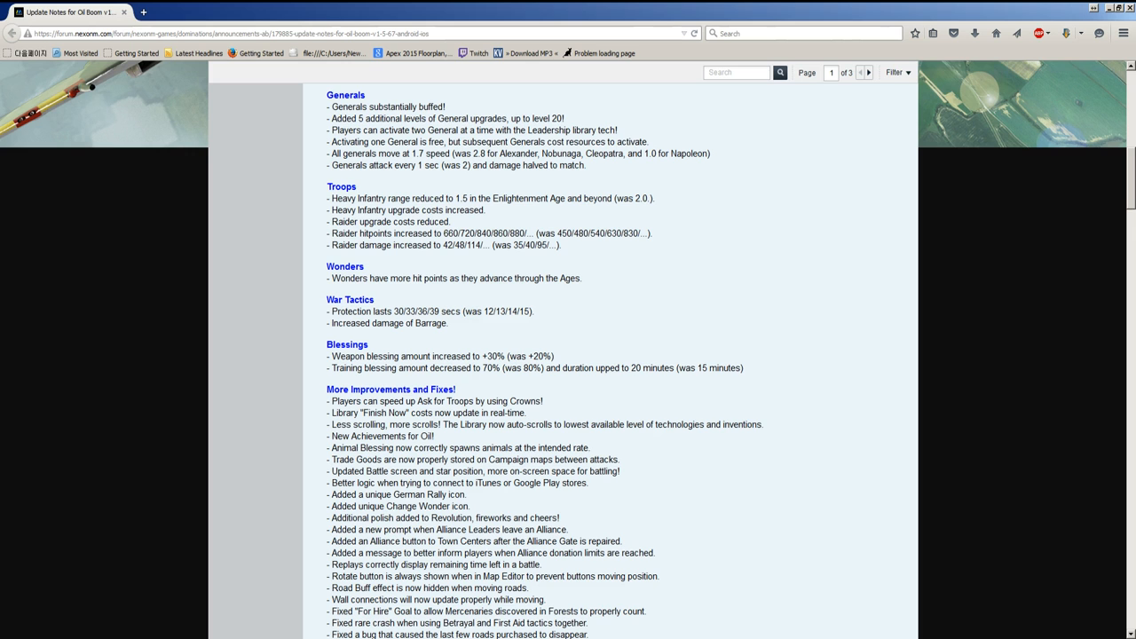
scroll("down", 3)
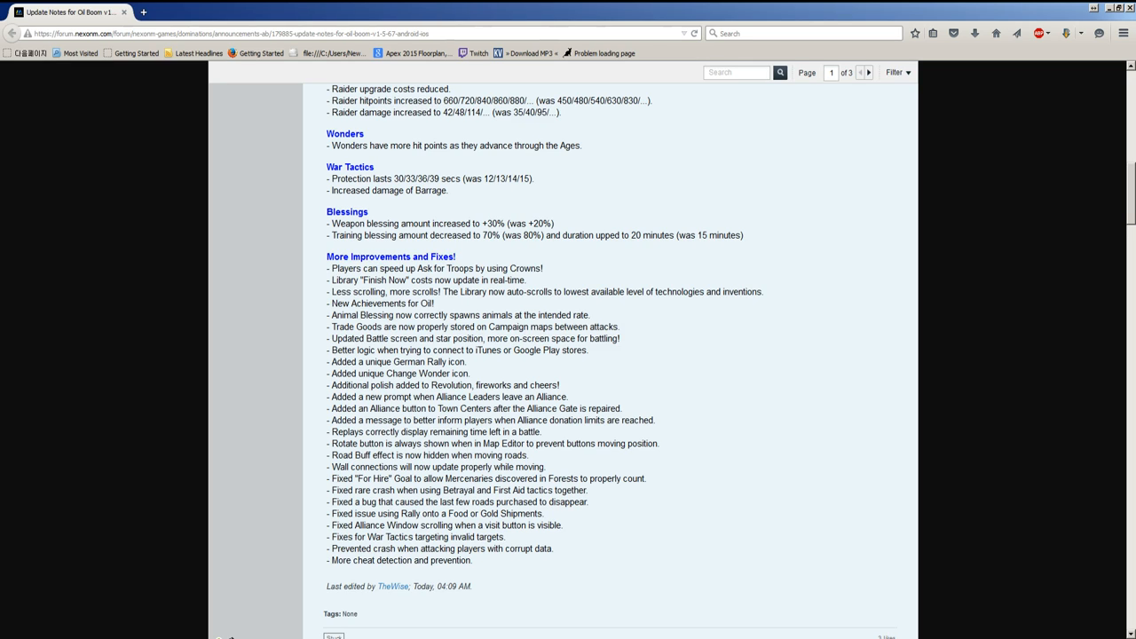
Step: Mark the iTunes/Google Play stores fix line, then the unique Change Wonder icon line
double_click(388, 291)
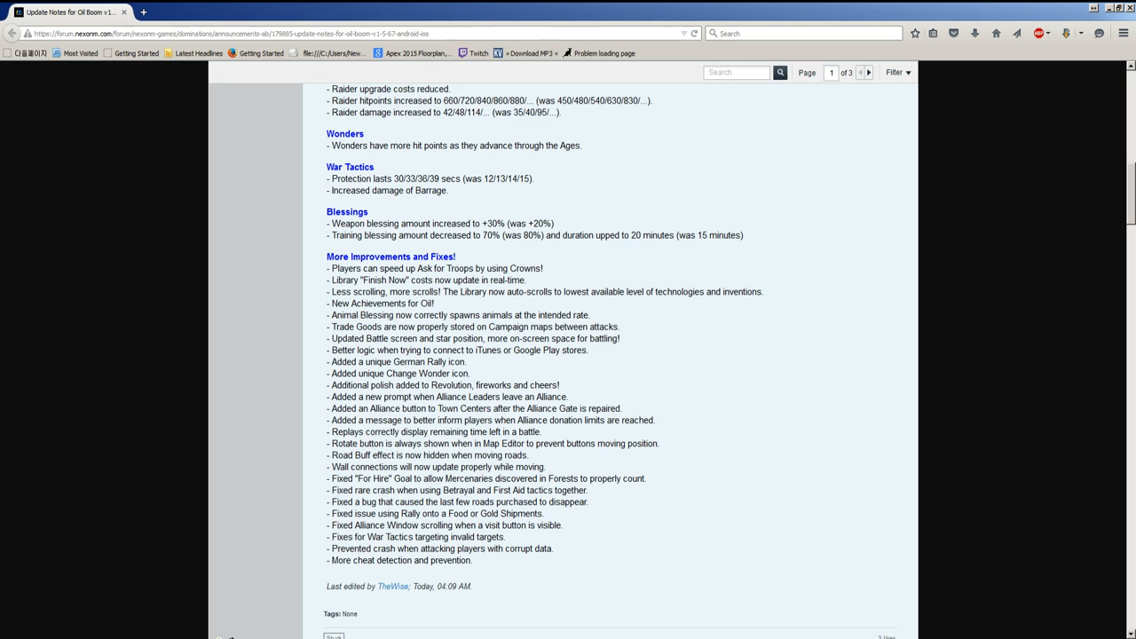
double_click(378, 303)
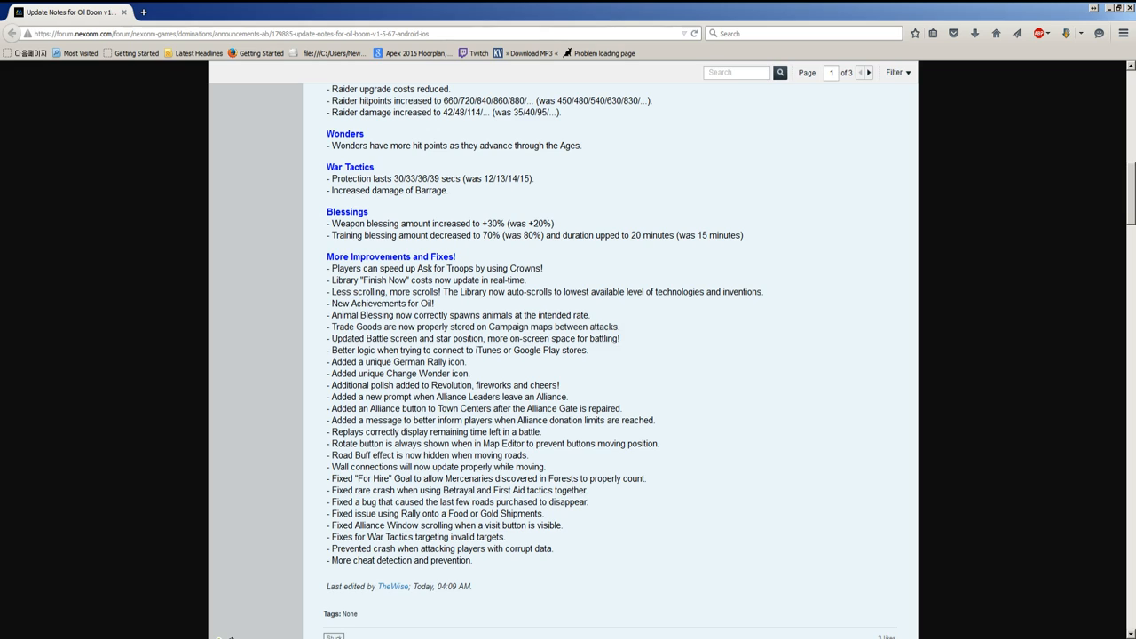
double_click(360, 315)
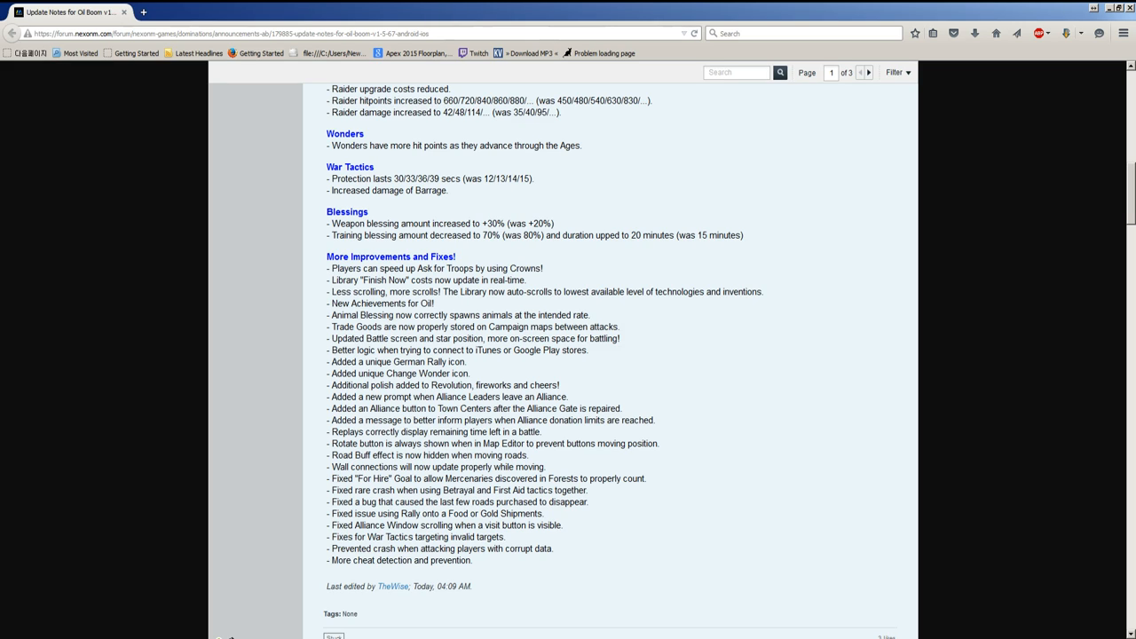
double_click(410, 349)
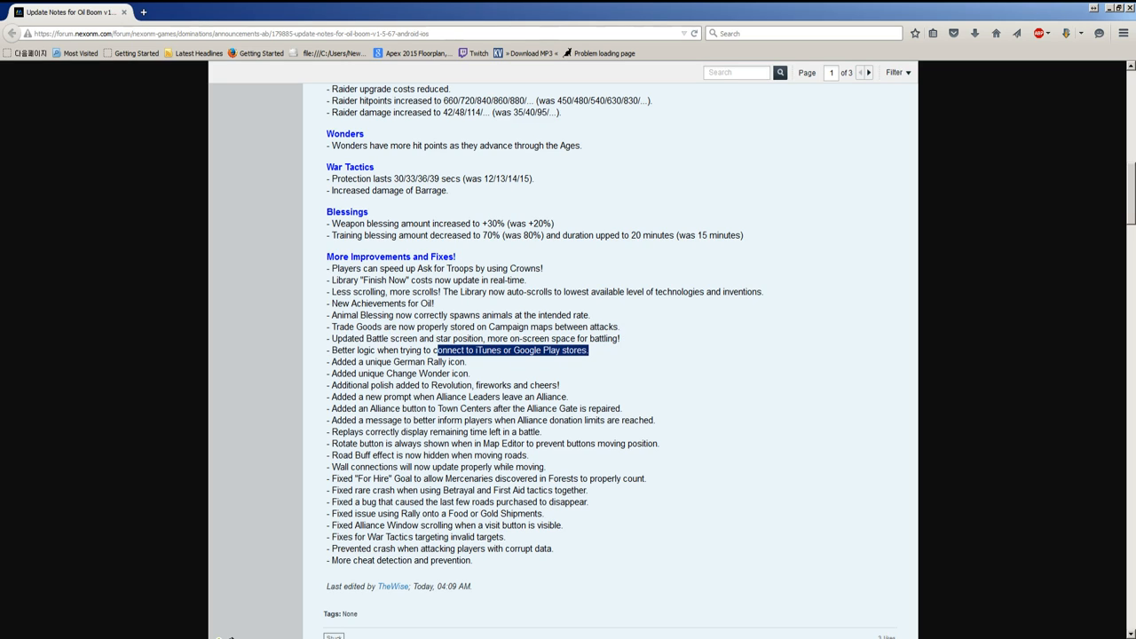
double_click(344, 350)
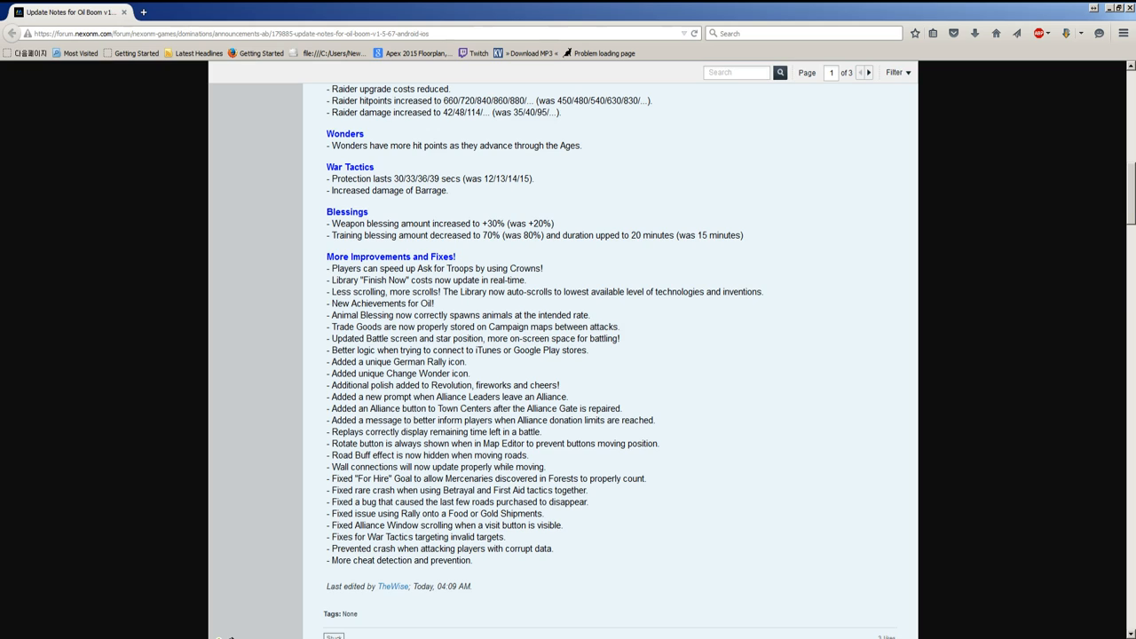
double_click(448, 361)
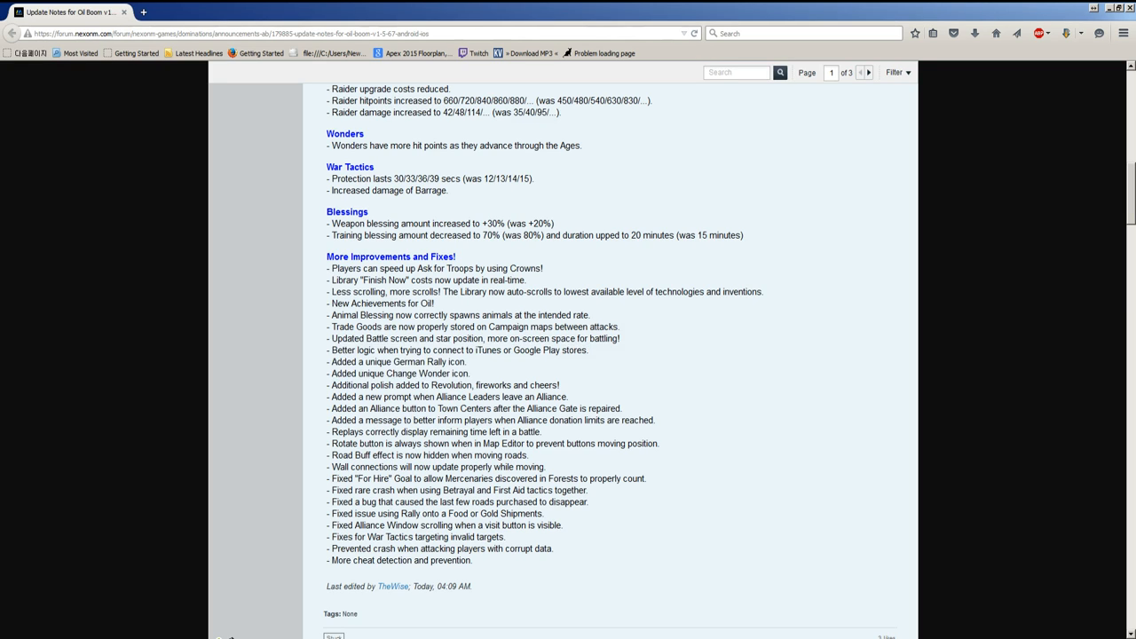
double_click(423, 373)
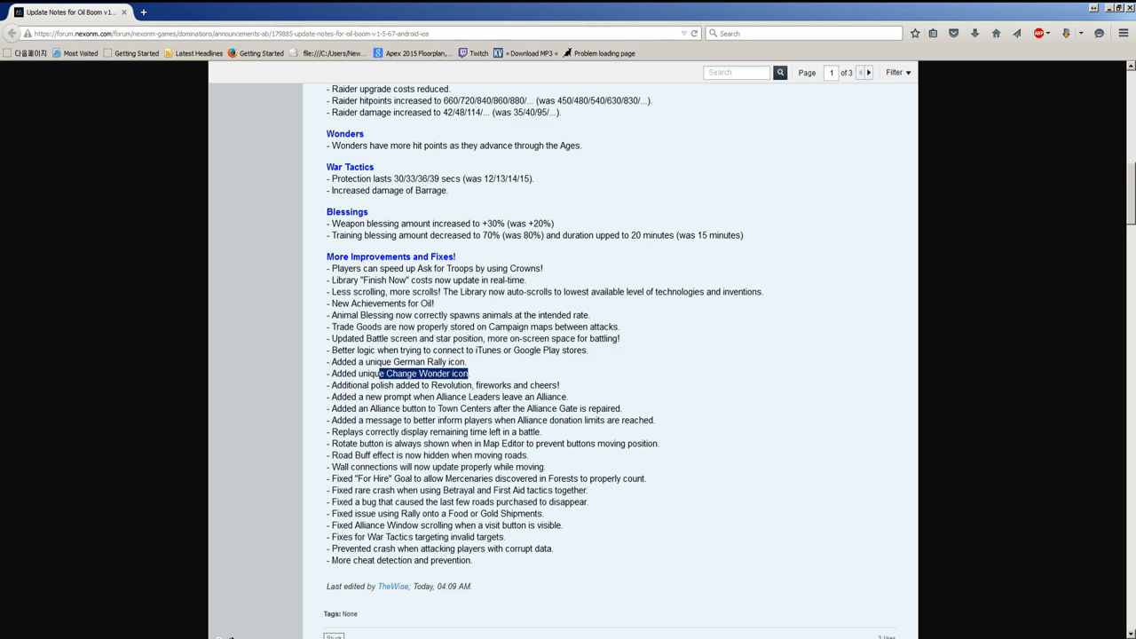
Step: Scroll past the post's tags and likes to reply #2, 'Looks good to me!'
scroll("down", 3)
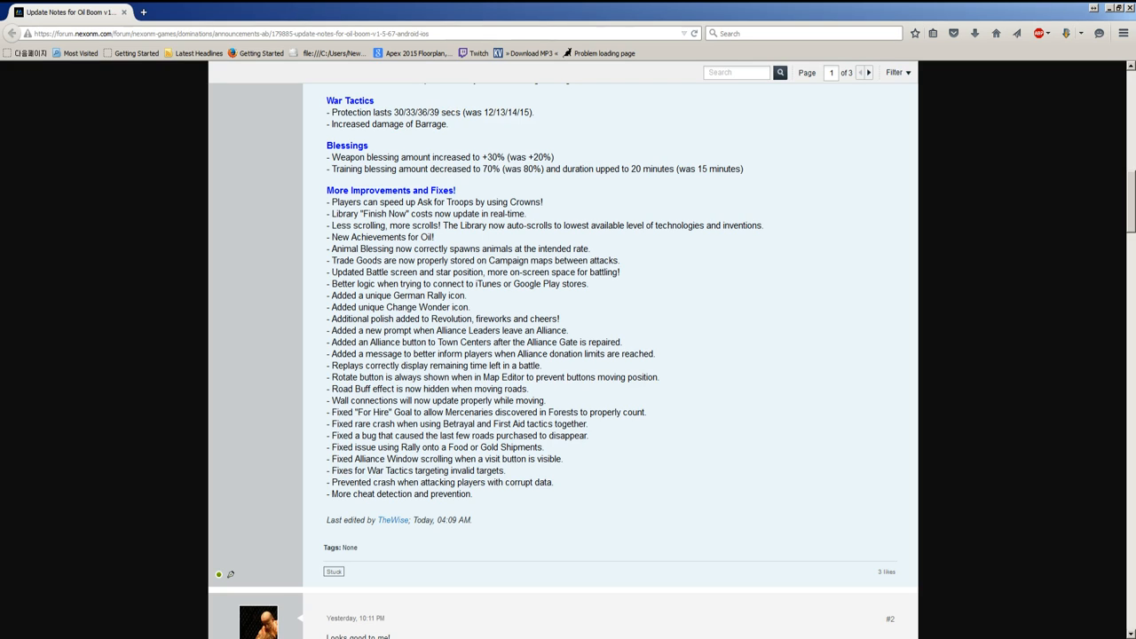
double_click(465, 376)
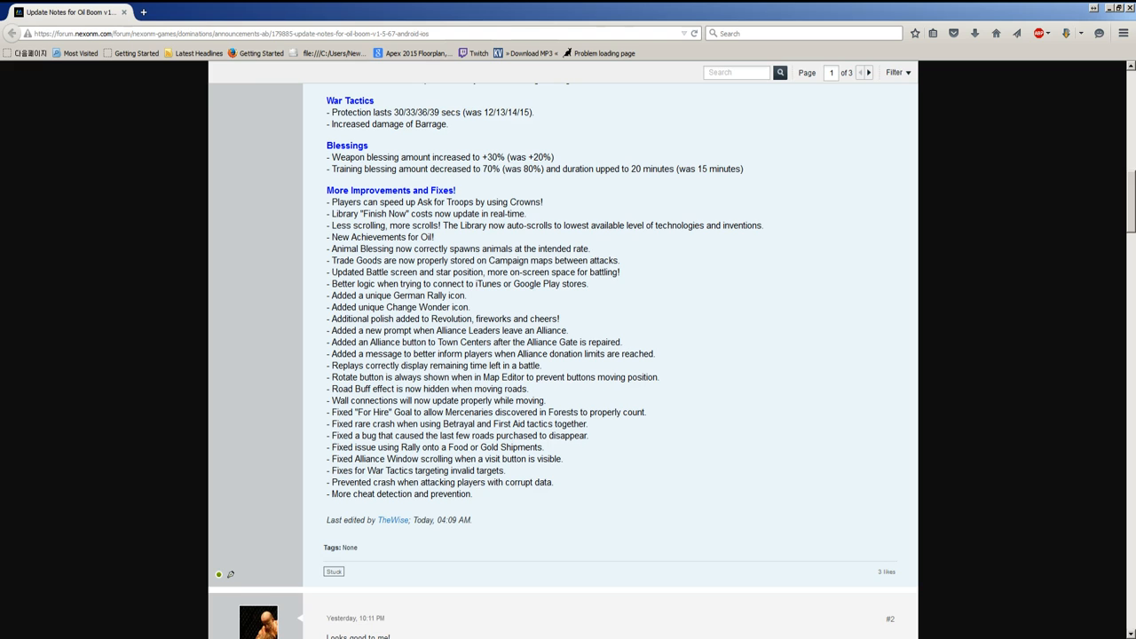
scroll("down", 3)
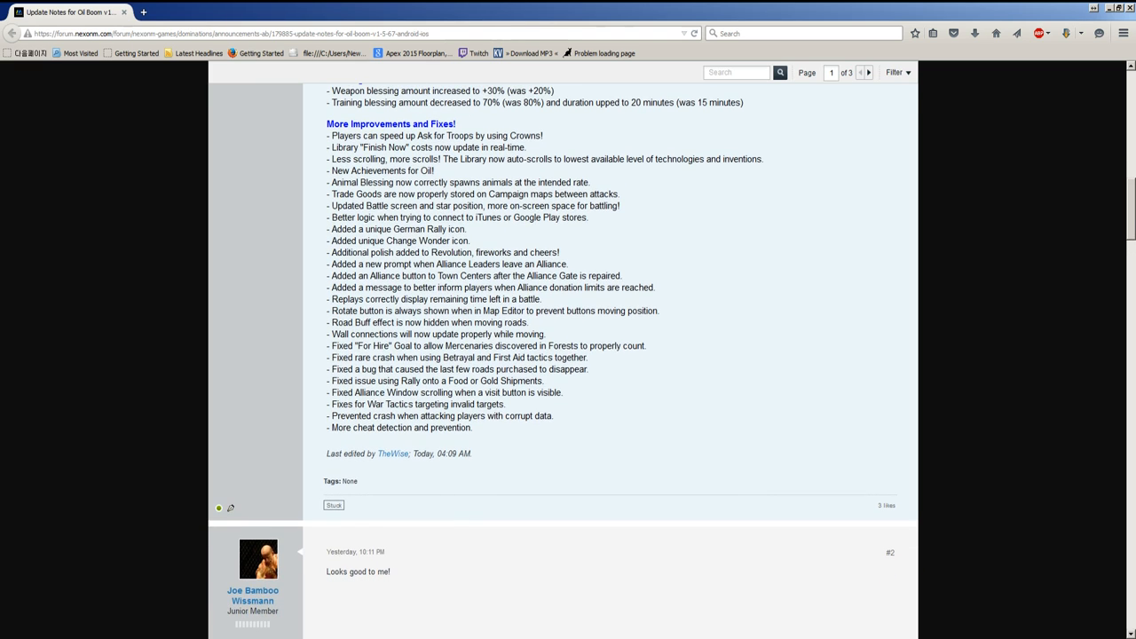
Step: Scroll up to the post top, then back down to the final cheat detection fix line
scroll("up", 3)
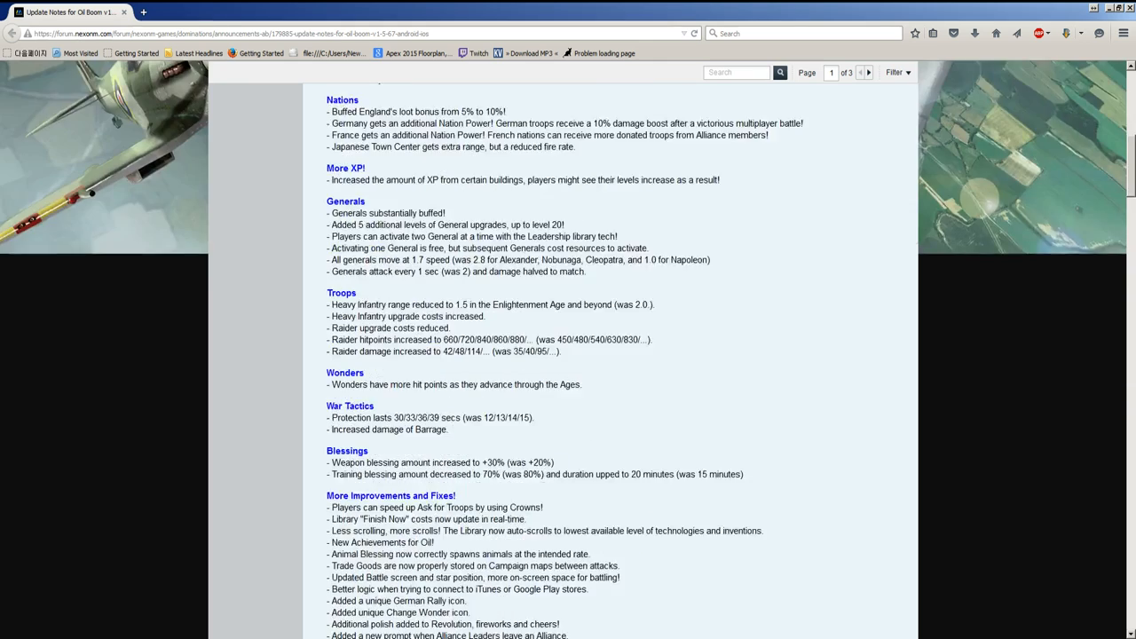
scroll("up", 3)
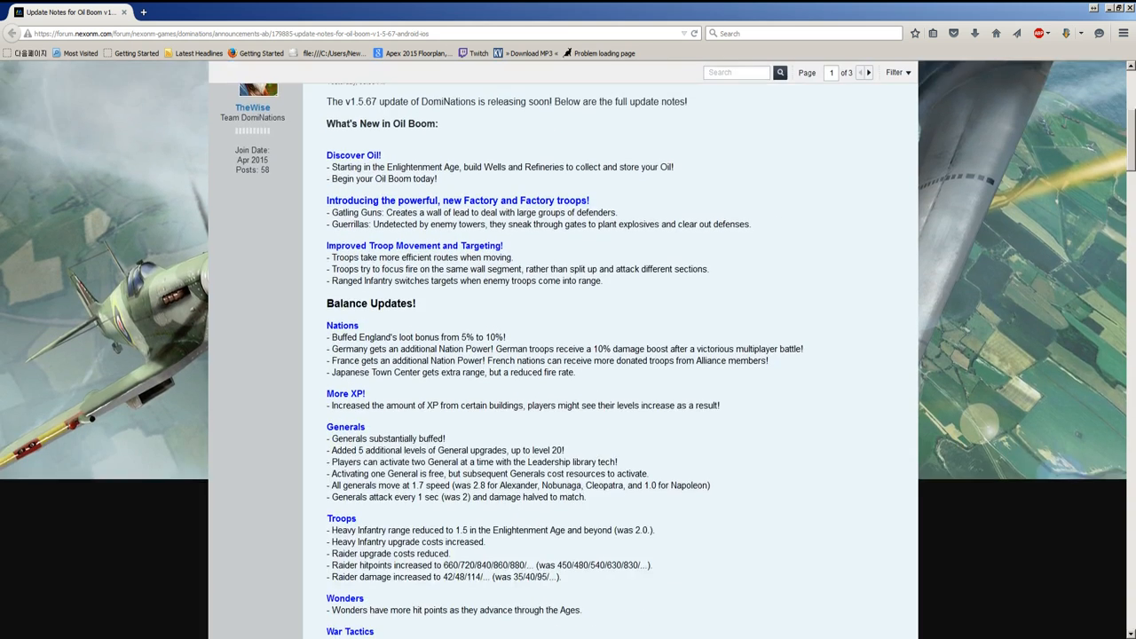
scroll("down", 3)
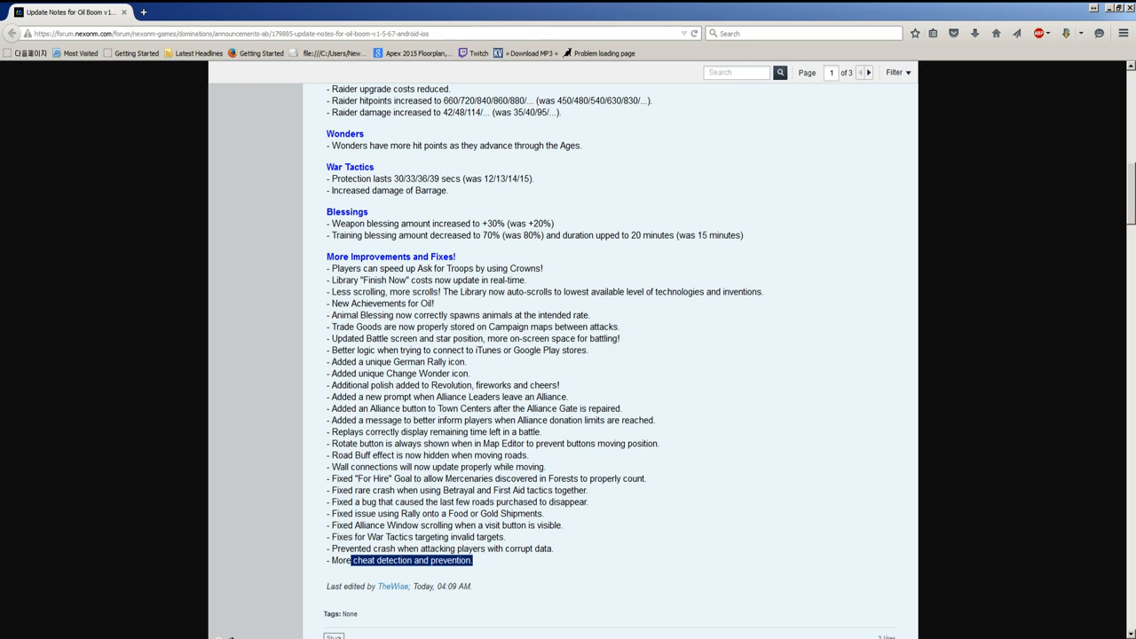
Step: Scroll up and back down through the notes from Troops to More Improvements and Fixes
scroll("up", 3)
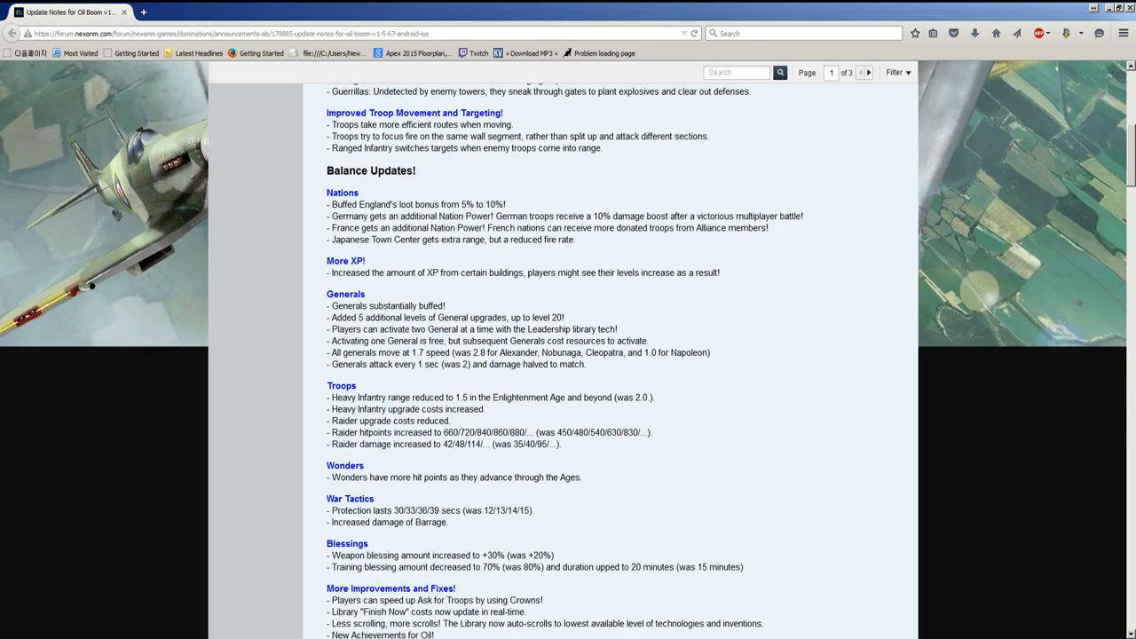
scroll("down", 3)
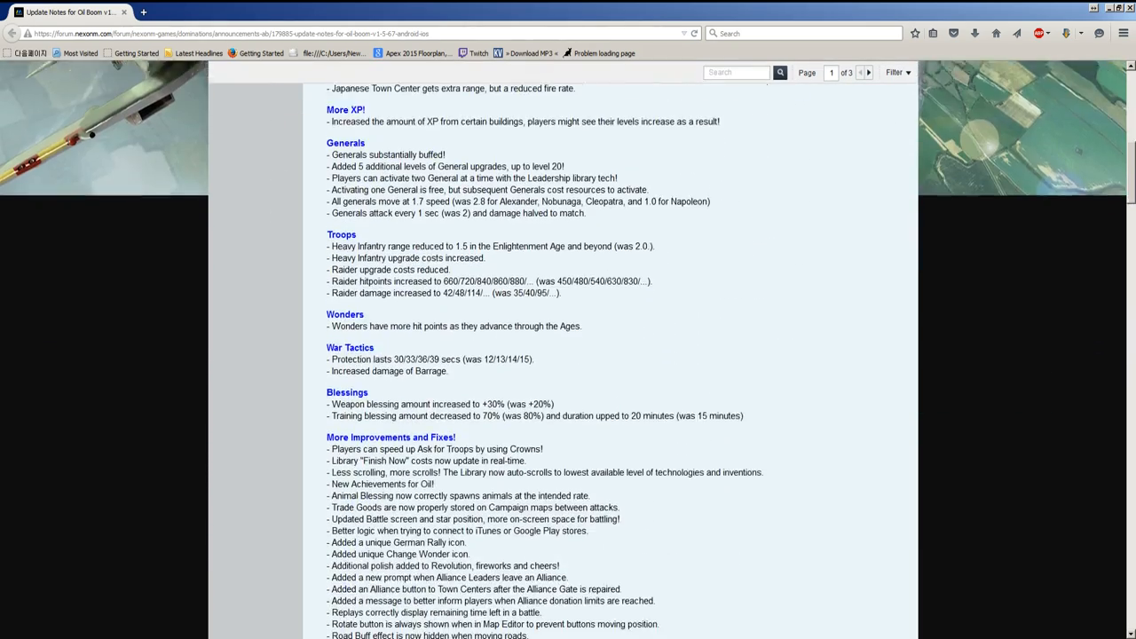
scroll("down", 3)
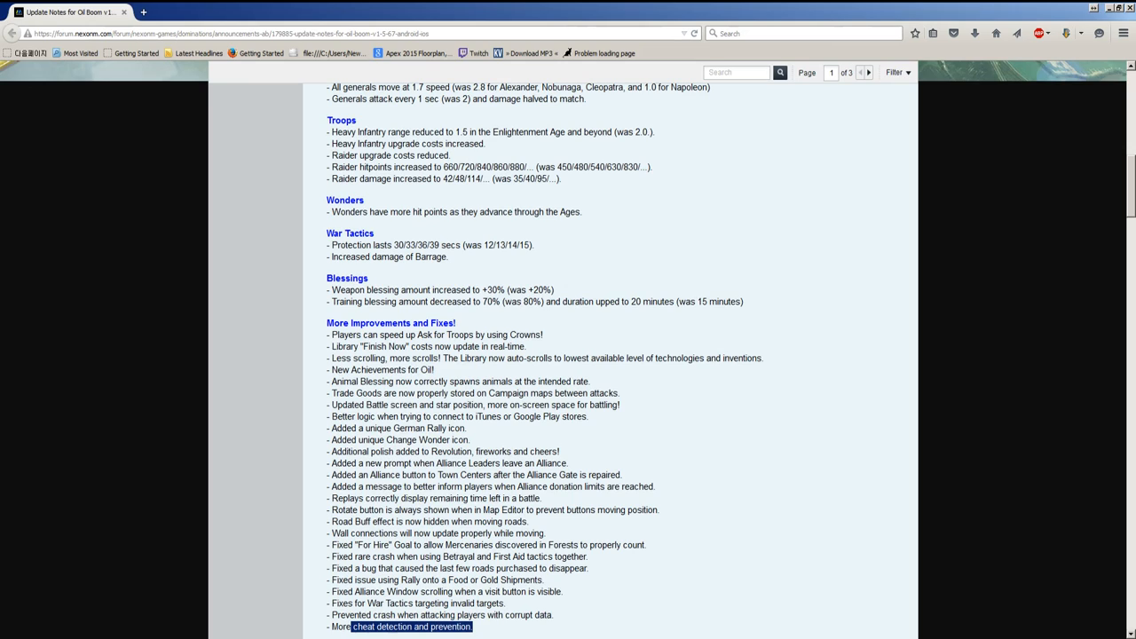